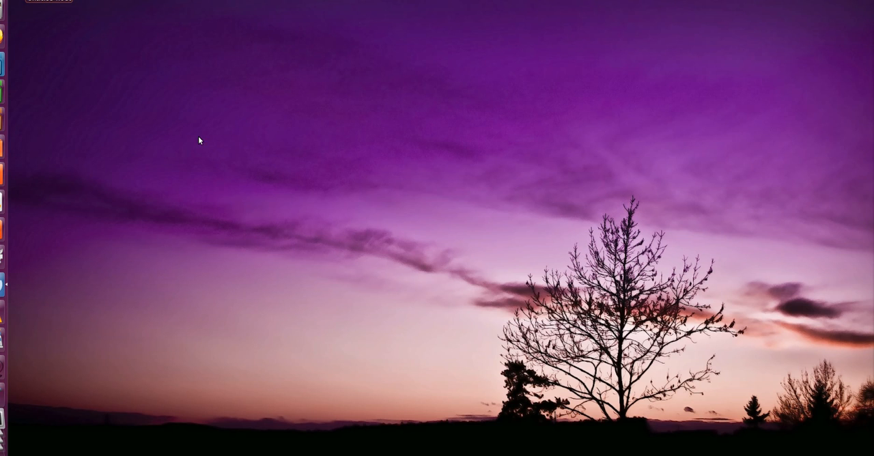
mouse_move(231, 193)
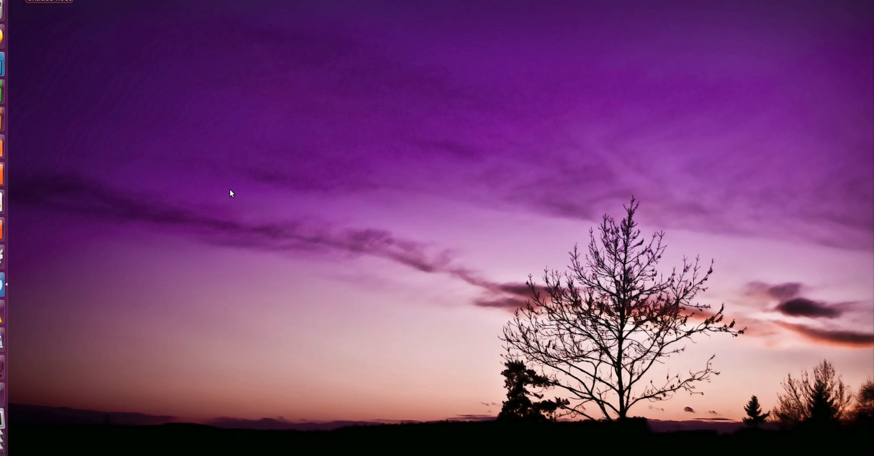
mouse_move(246, 199)
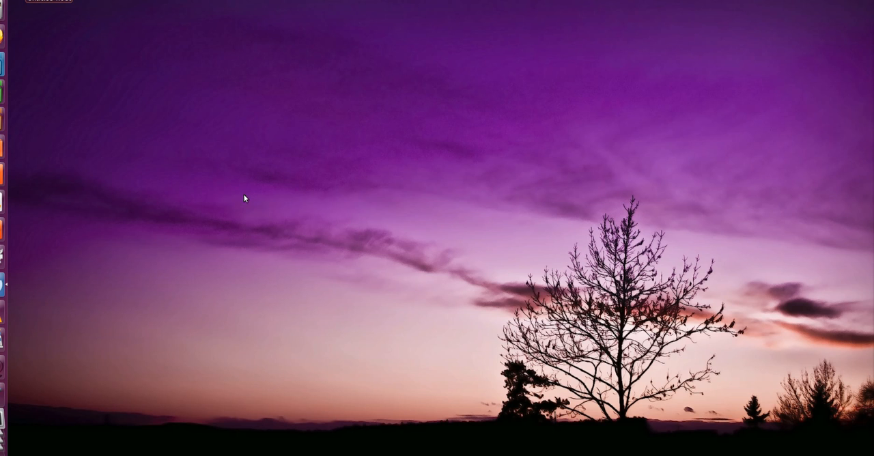
mouse_move(447, 209)
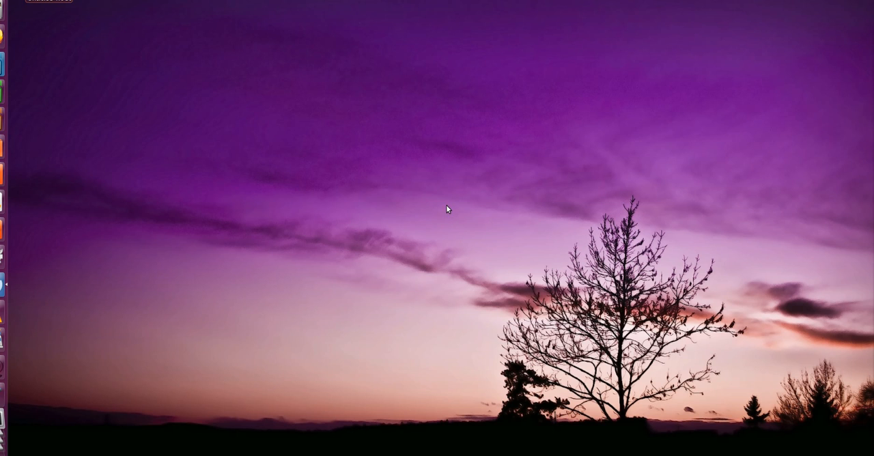
mouse_move(444, 202)
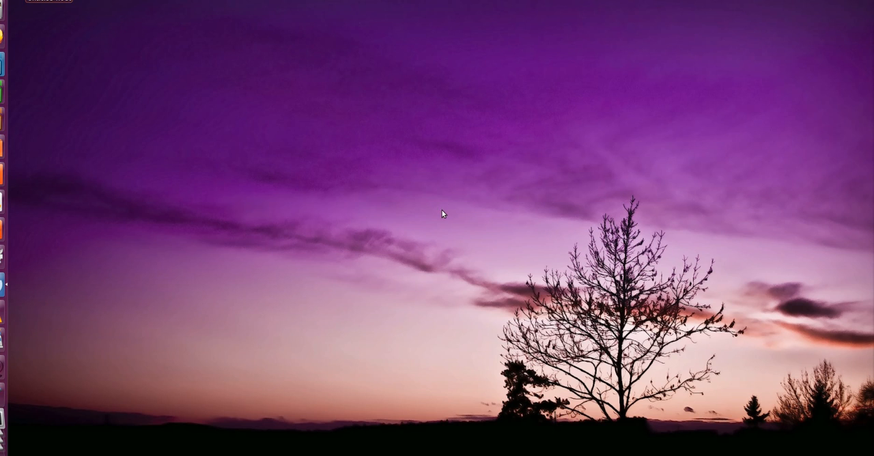
mouse_move(260, 147)
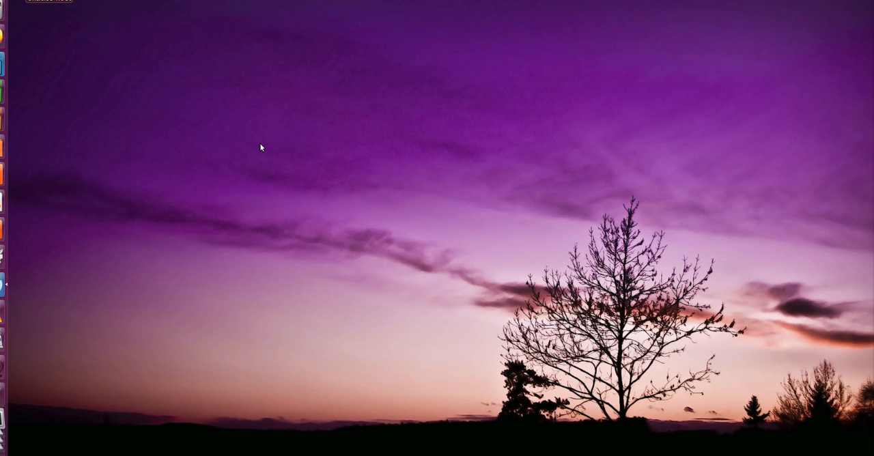
mouse_move(217, 163)
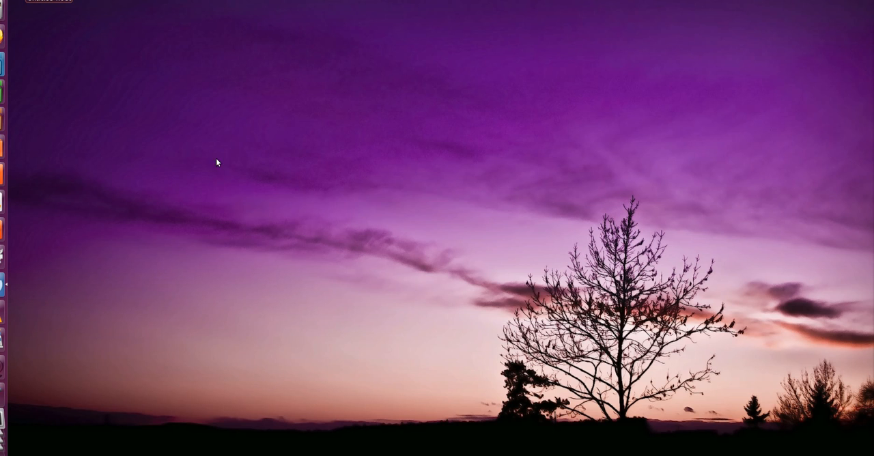
mouse_move(83, 179)
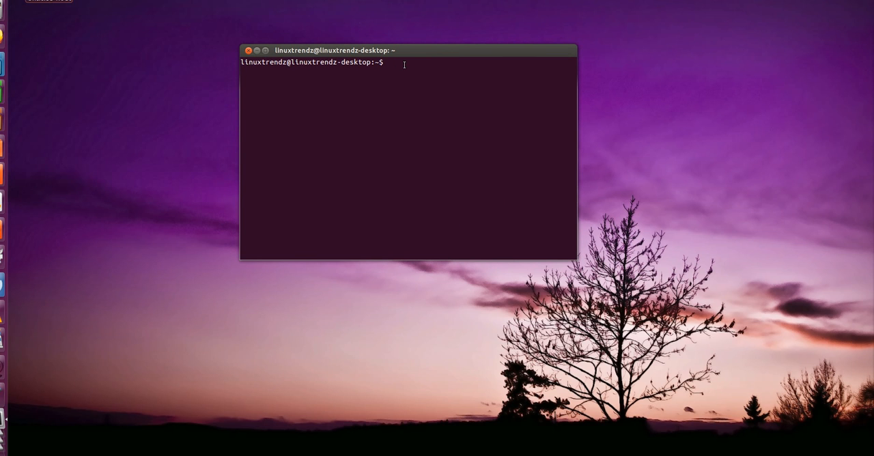
Run hostname to show the current name, linuxtrendz-desktop
text(ho)
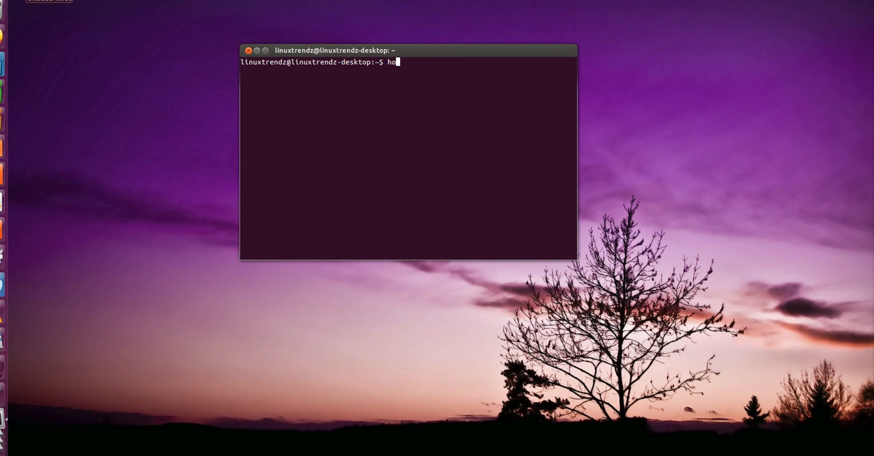
key(Return)
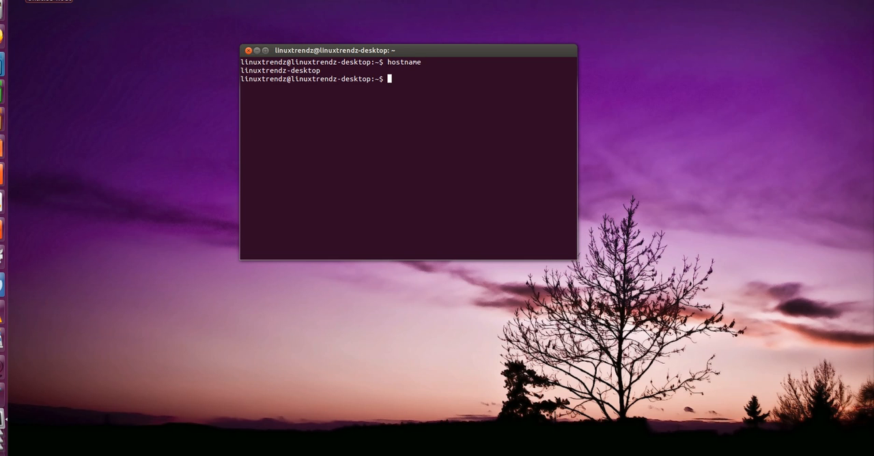
mouse_move(430, 1)
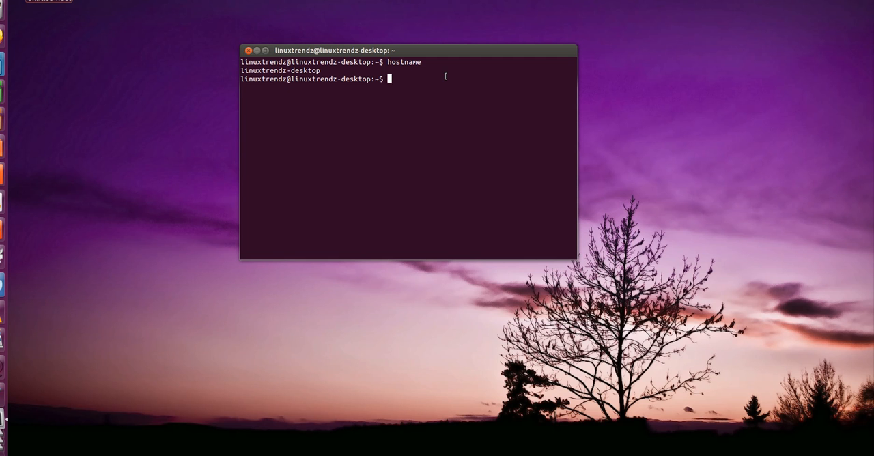
mouse_move(417, 82)
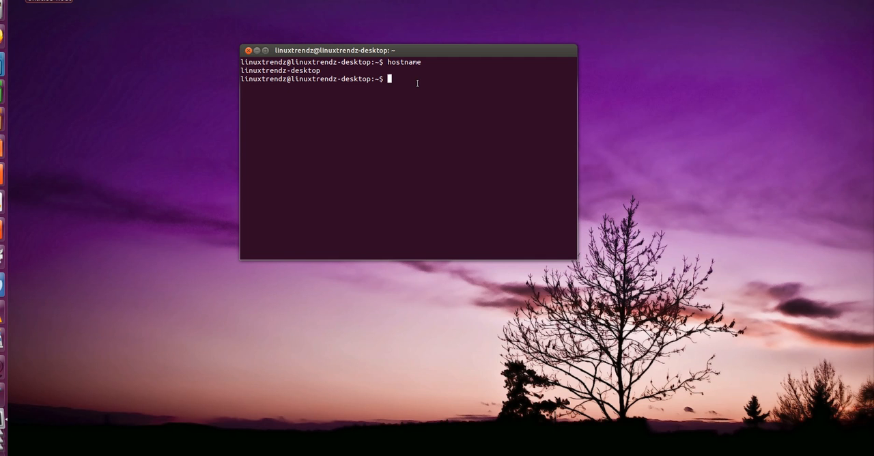
Paste and run 'gksu gedit /etc/hostname /etc/hosts' to edit both files as root
right_click(417, 82)
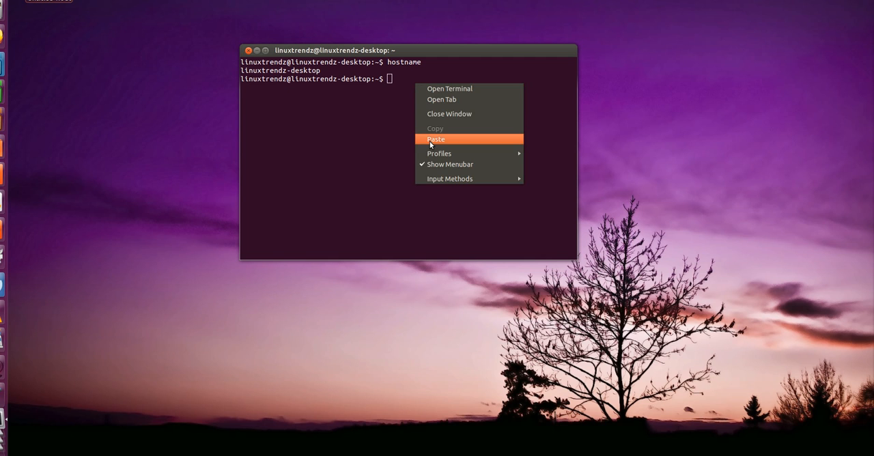
click(435, 139)
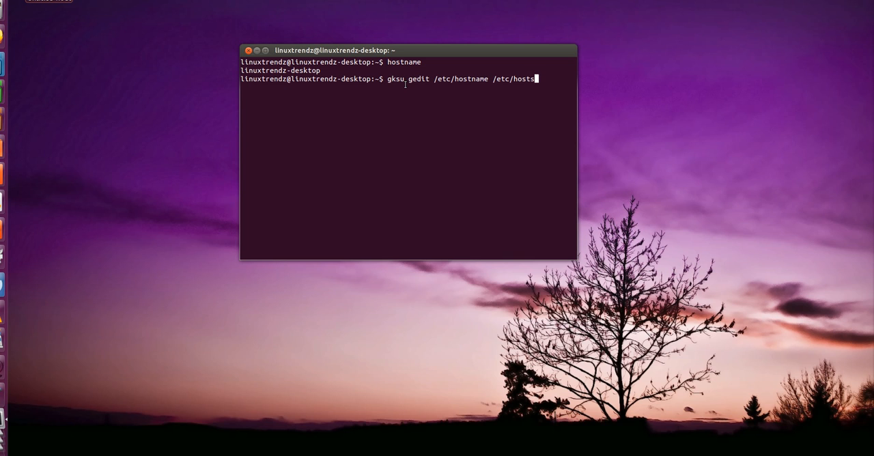
key(Return)
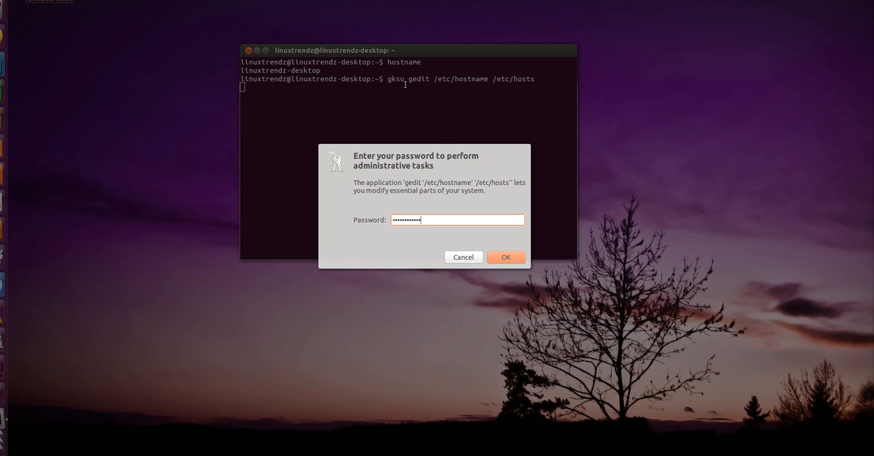
Submit the administrator password in the gksu dialog
click(505, 256)
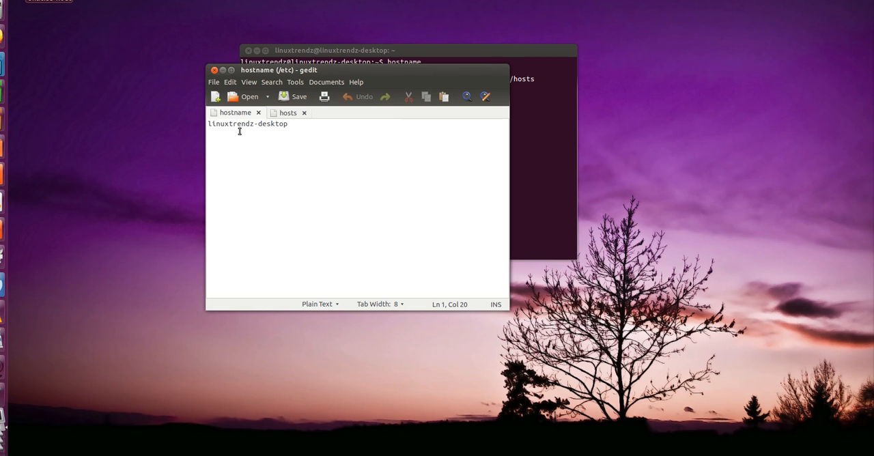
Delete 'trendz' from linuxtrendz-desktop in the /etc/hostname tab
double_click(240, 124)
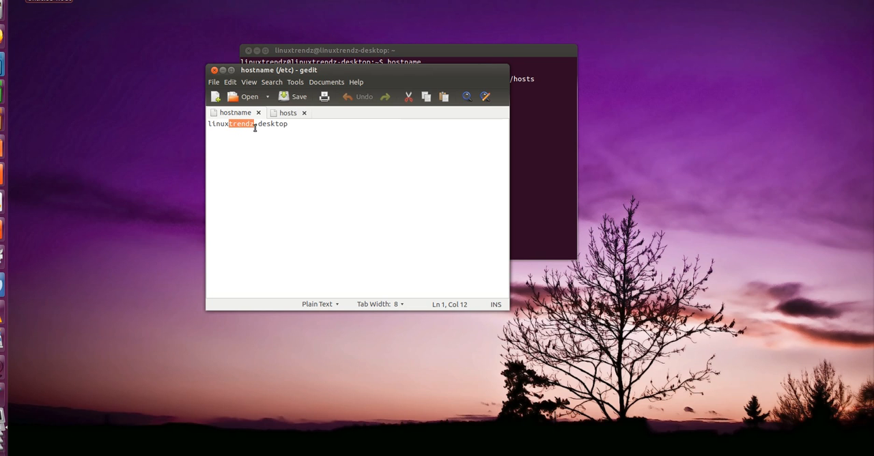
key(Delete)
text(helpe)
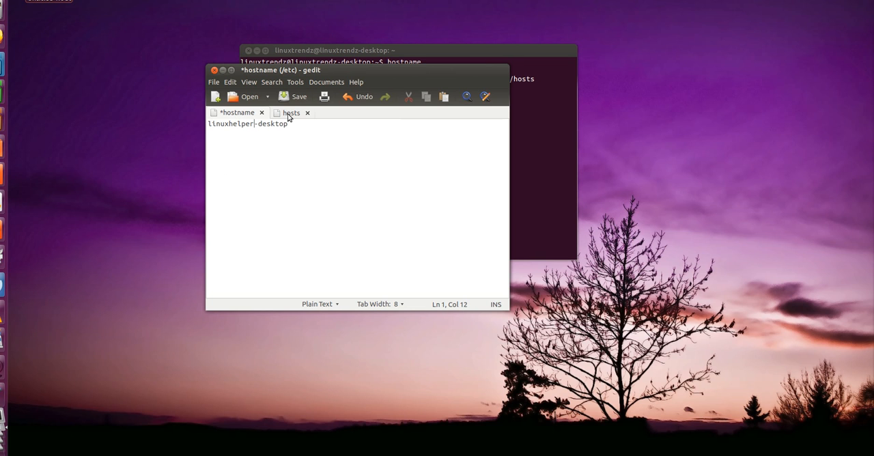
Change the 127.0.1.1 hosts entry to linuxhelper-desktop and save /etc/hosts
click(290, 112)
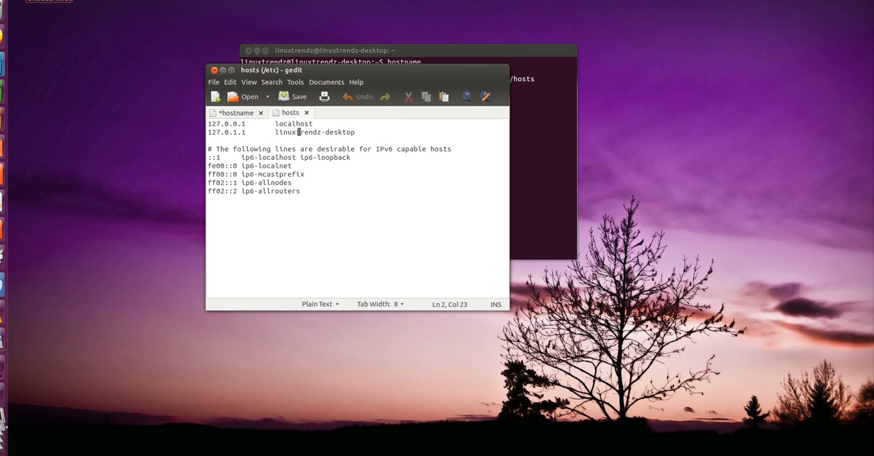
double_click(310, 131)
text(h)
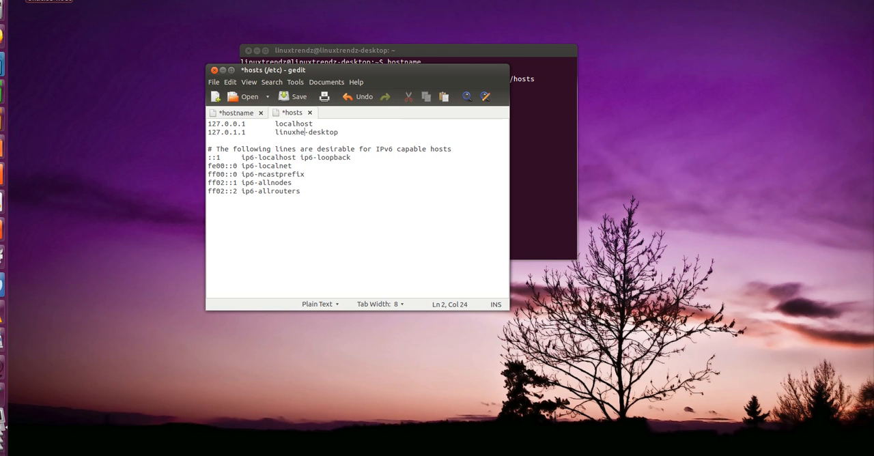
text(lper)
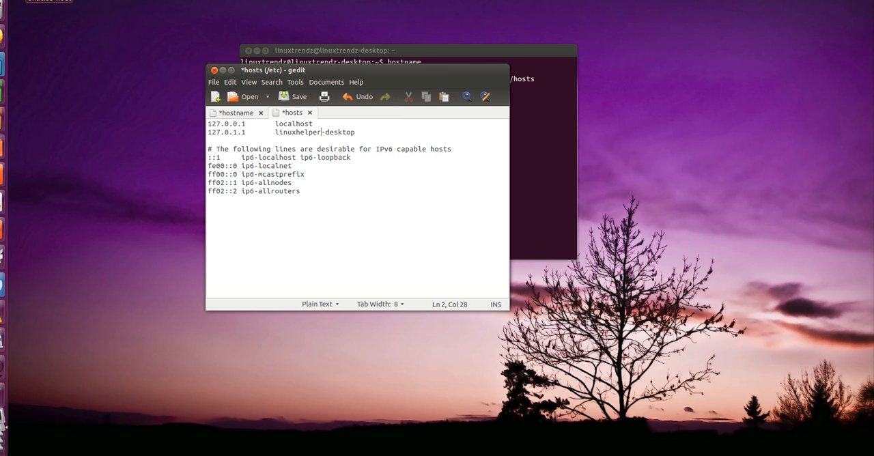
click(293, 96)
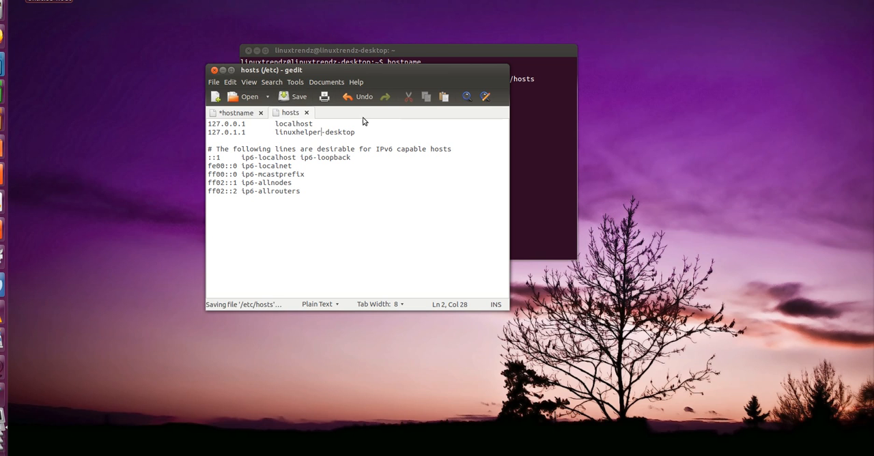
Save the /etc/hostname file and close gedit
click(236, 113)
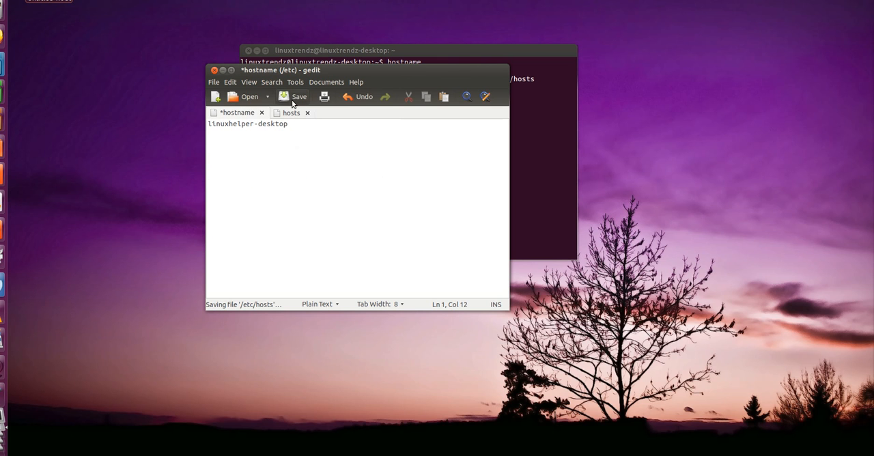
click(294, 96)
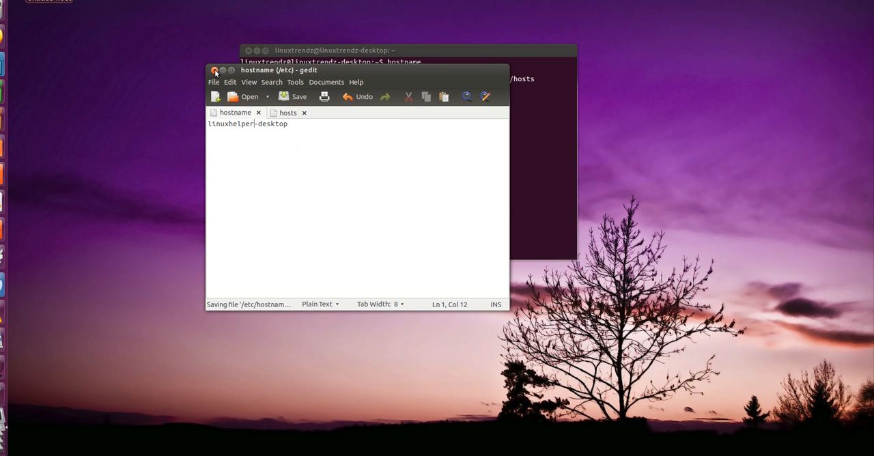
click(215, 70)
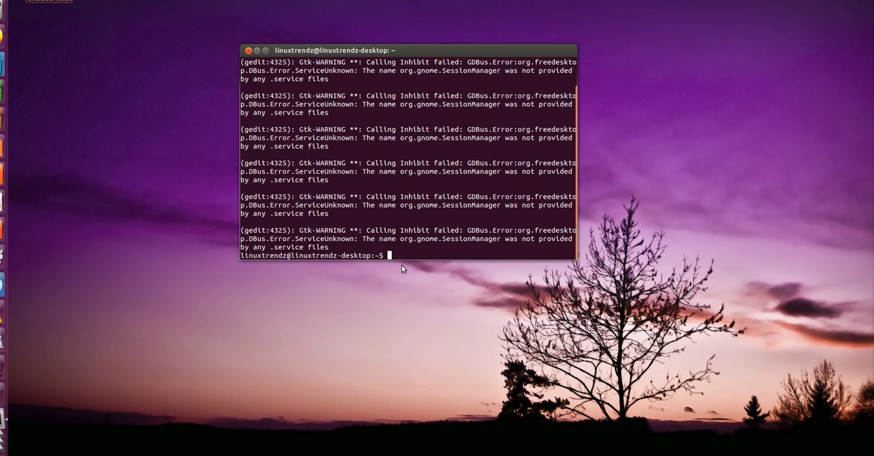